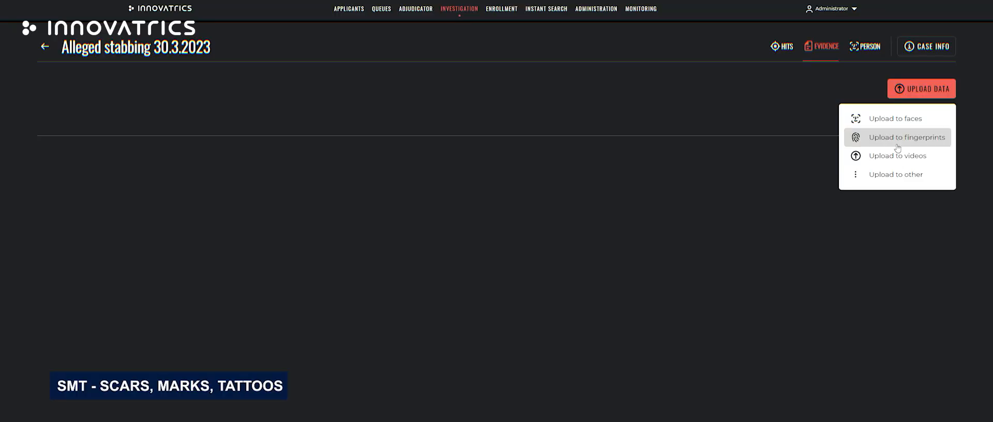
Upload the latent fingerprint photo as fingerprint evidence for the stabbing case
click(906, 136)
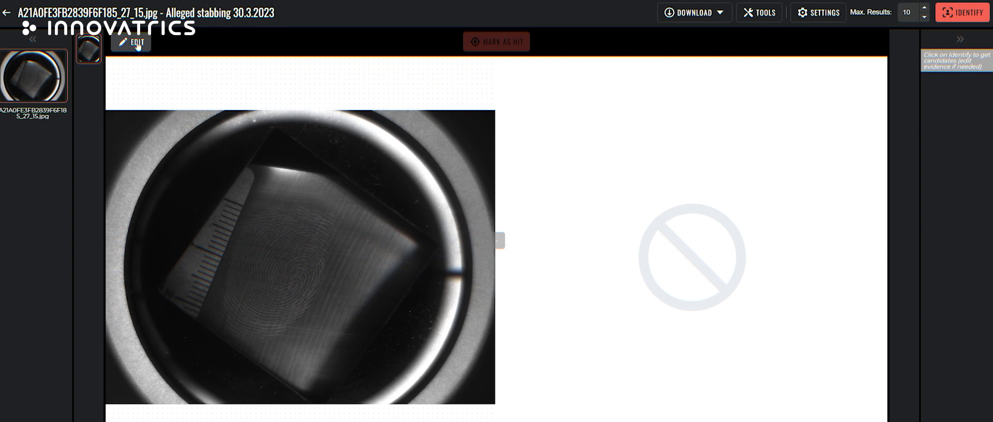
Rescale the latent print to 500 DPI by marking 1 cm on the photographed ruler
click(130, 42)
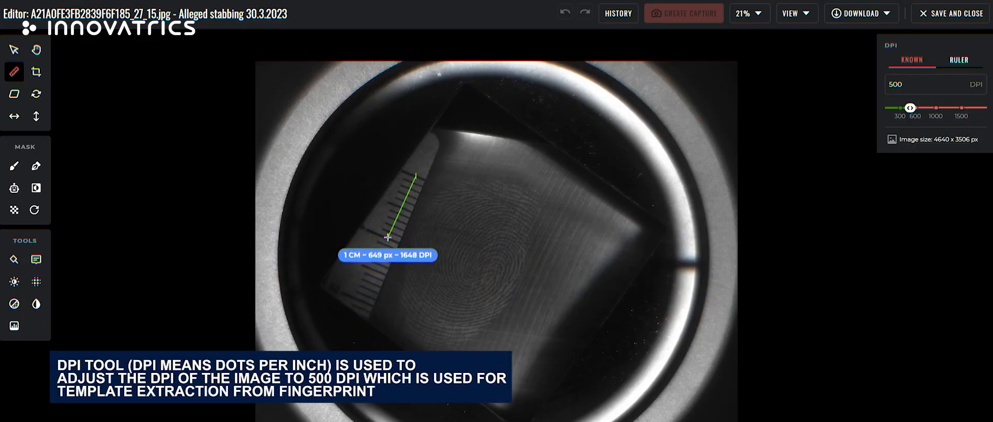
drag(389, 237, 391, 240)
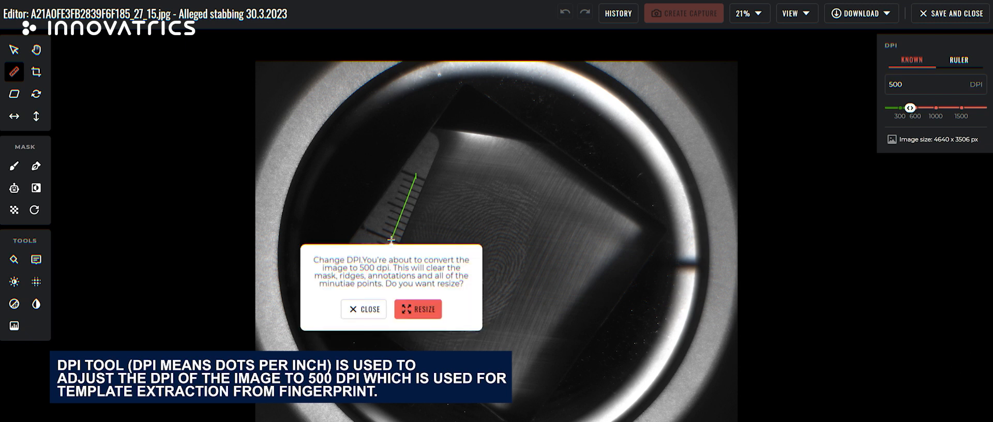
click(417, 309)
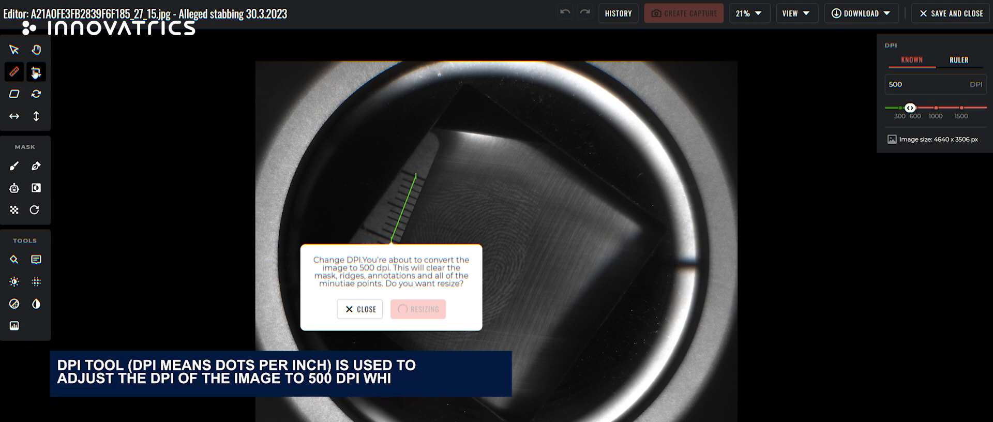
Crop the image down to the fingerprint area and confirm the changes
click(417, 308)
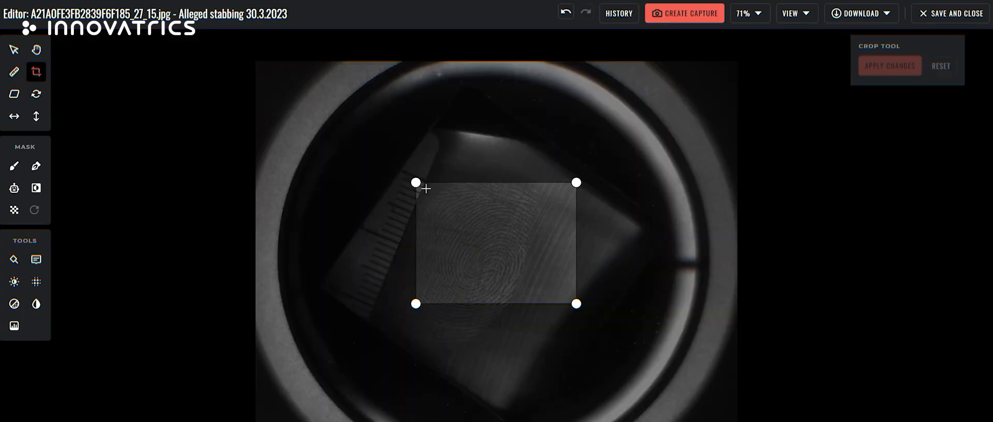
drag(416, 182, 416, 170)
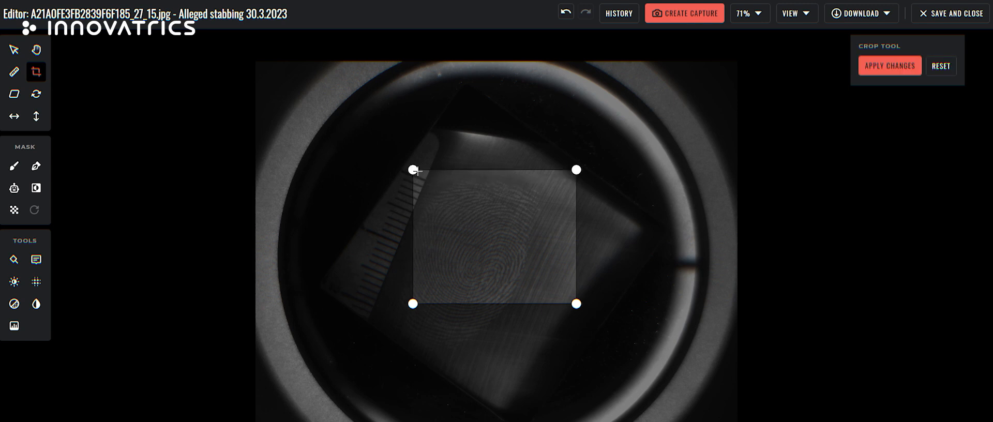
drag(413, 169, 404, 157)
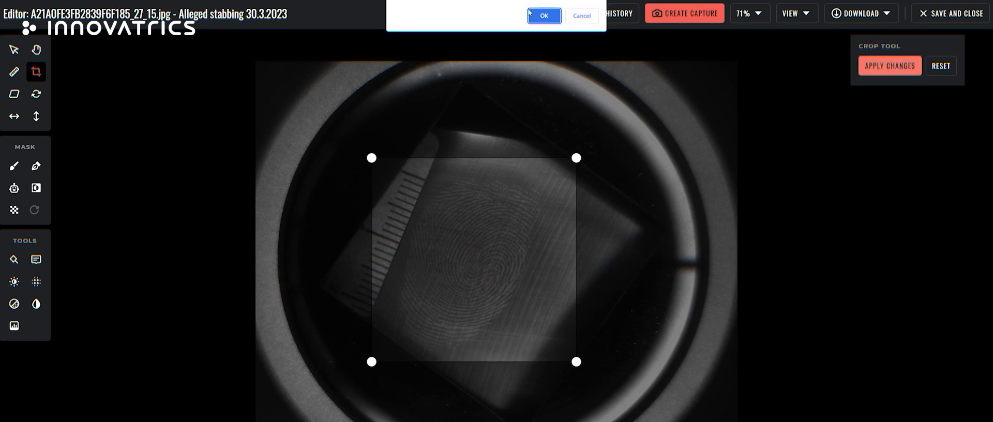
click(543, 15)
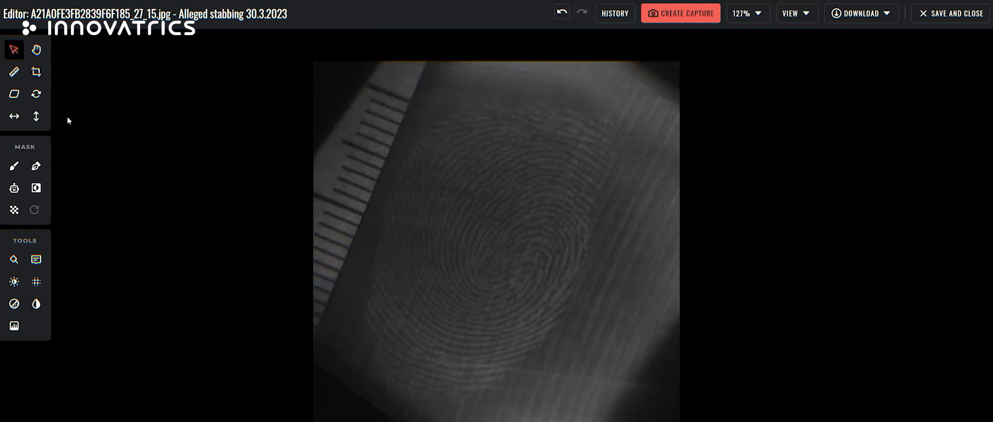
Raise the brightness, then start a subtractive polygon mask outlining the fingerprint region
click(13, 281)
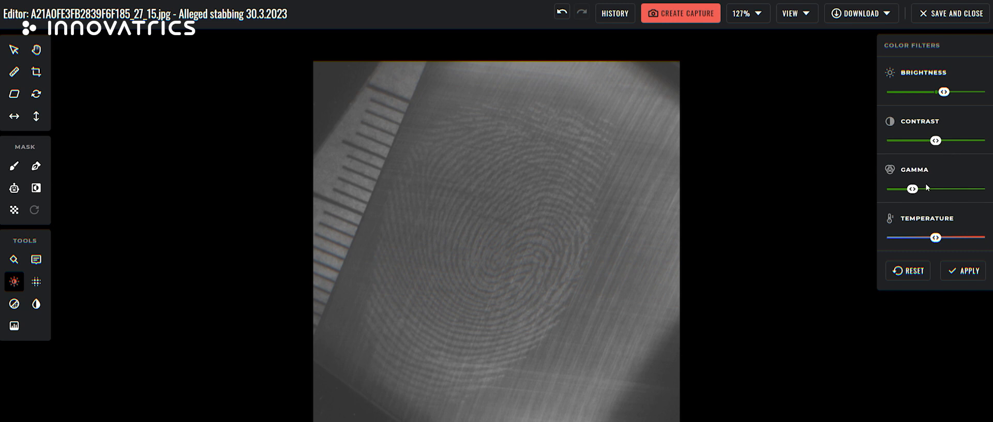
click(37, 165)
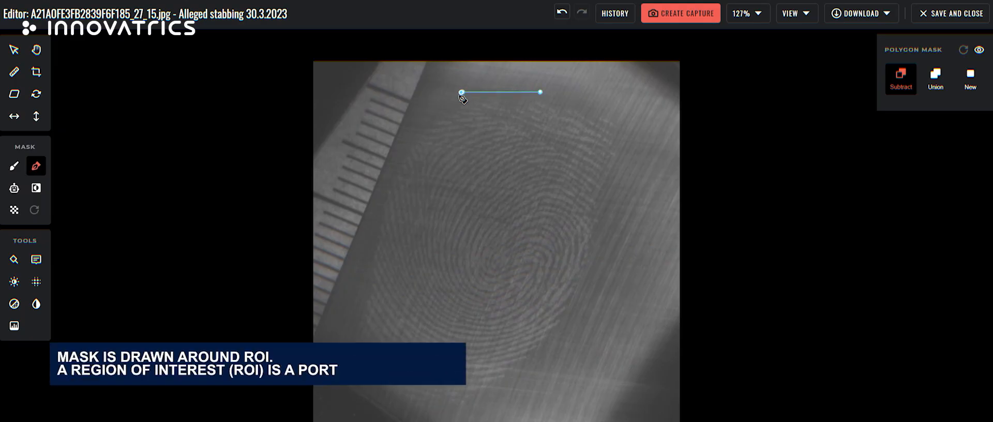
click(360, 266)
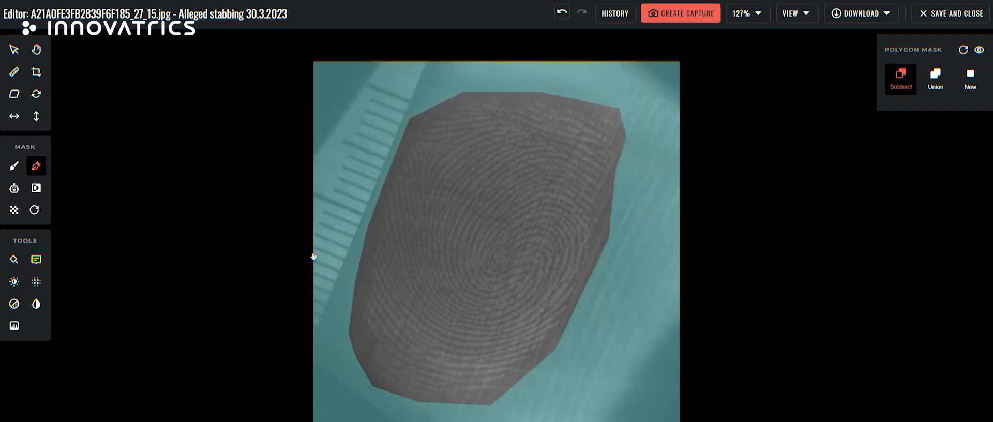
mouse_move(35, 305)
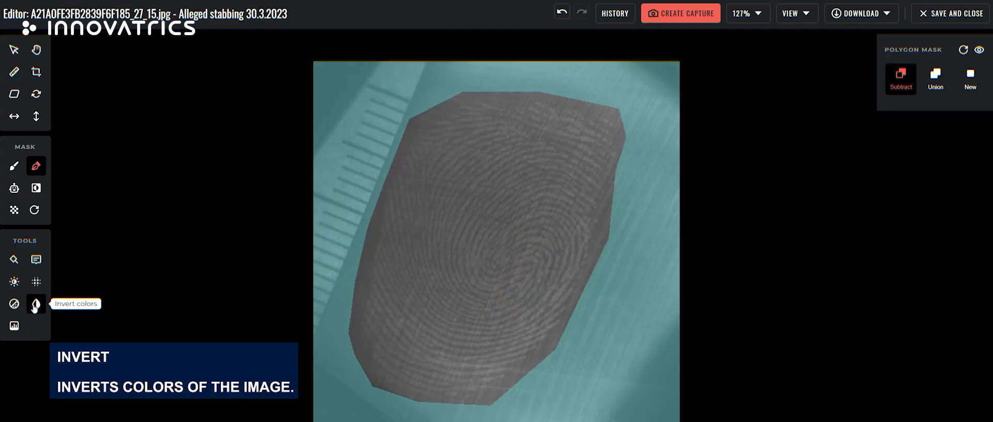
Invert the print's colours and equalize its histogram so the ridges show crisply
click(35, 305)
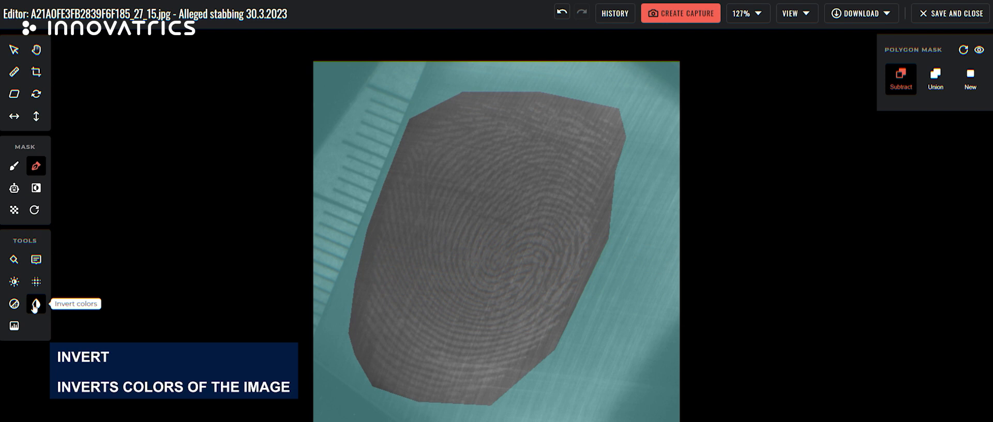
click(35, 305)
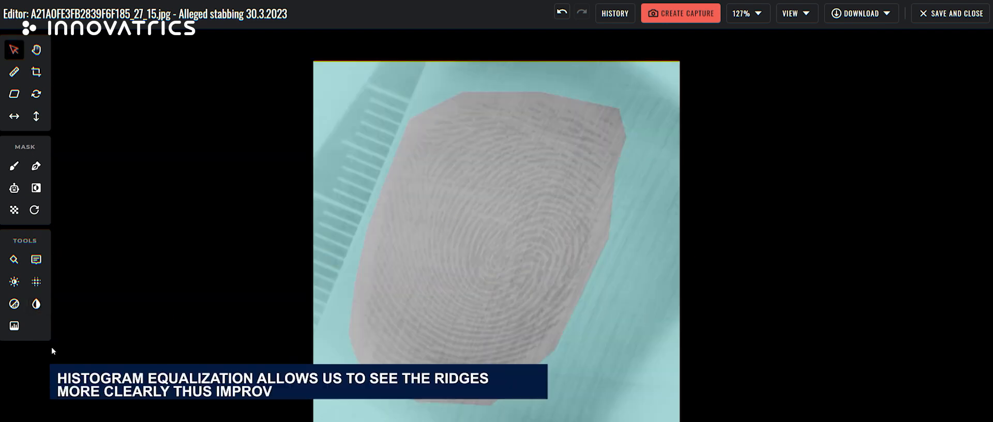
click(14, 326)
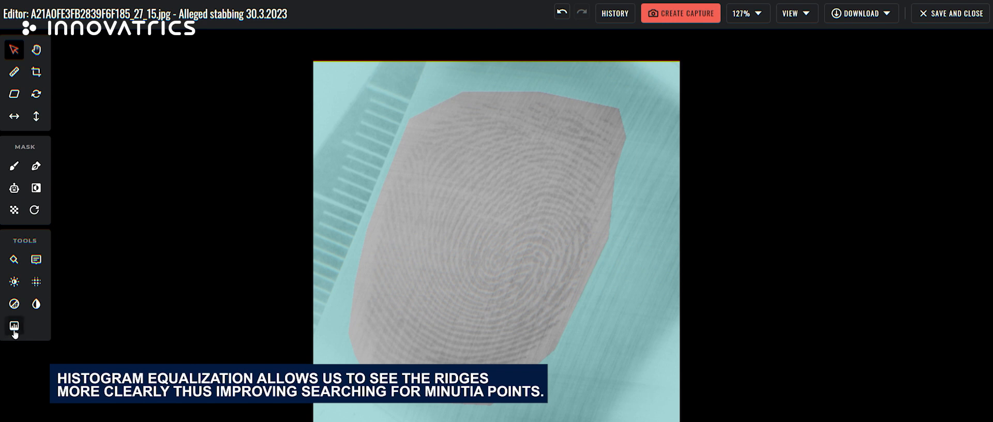
click(13, 326)
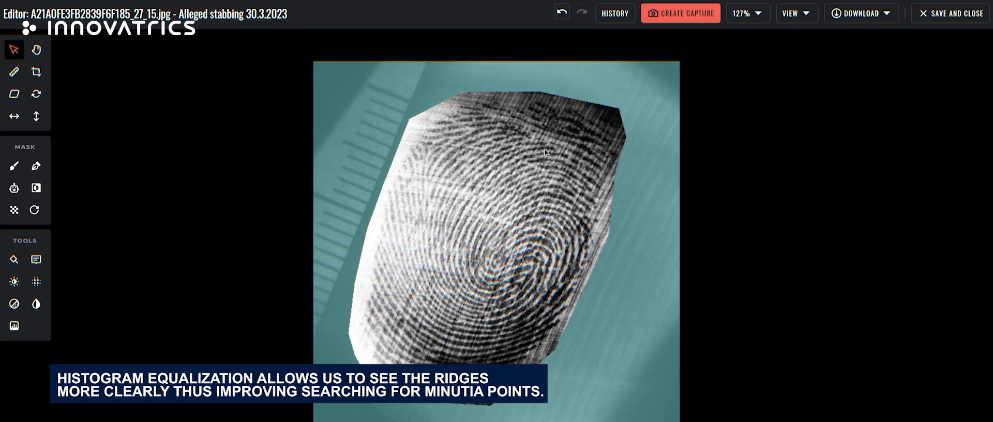
click(13, 260)
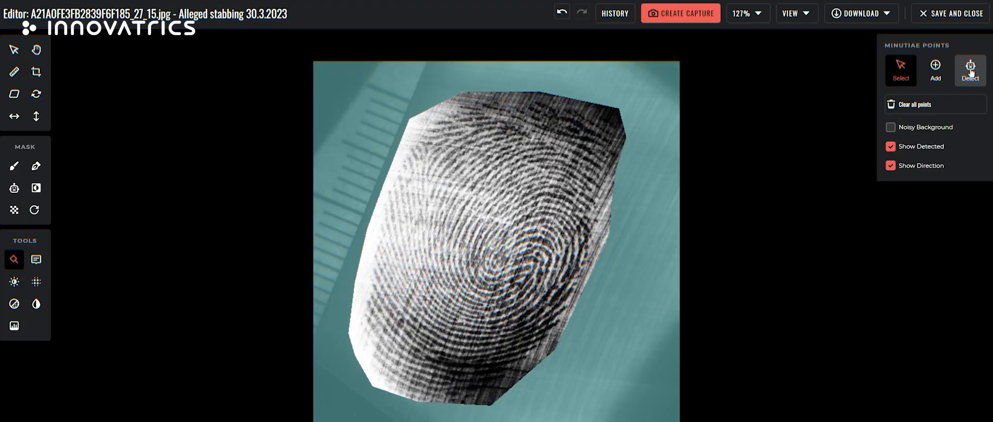
Auto-detect minutiae, remove the false one near the right edge, and save the evidence
click(969, 69)
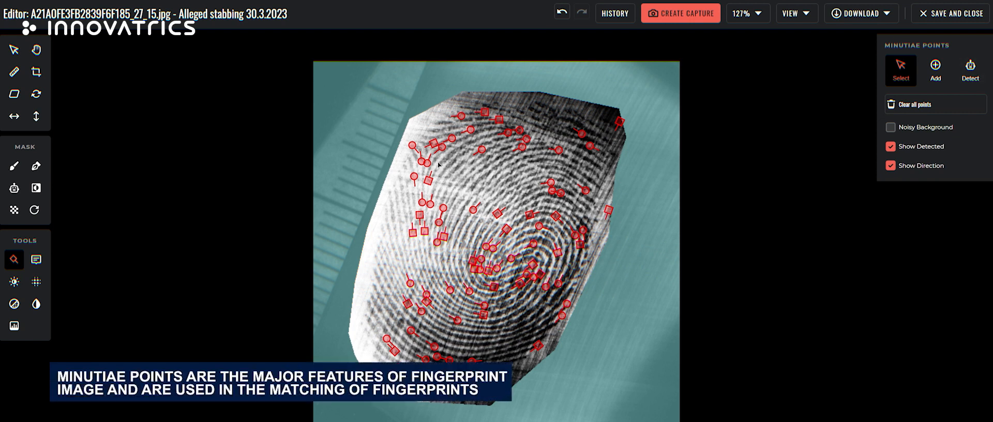
click(605, 209)
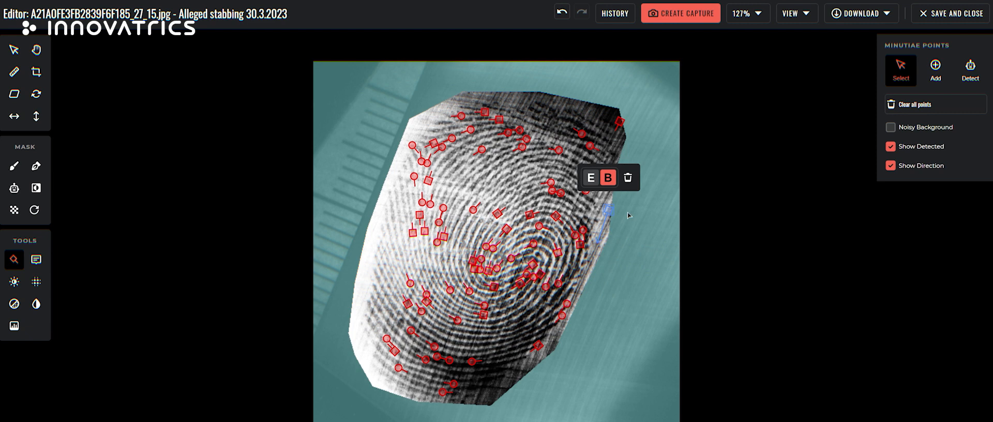
mouse_move(635, 224)
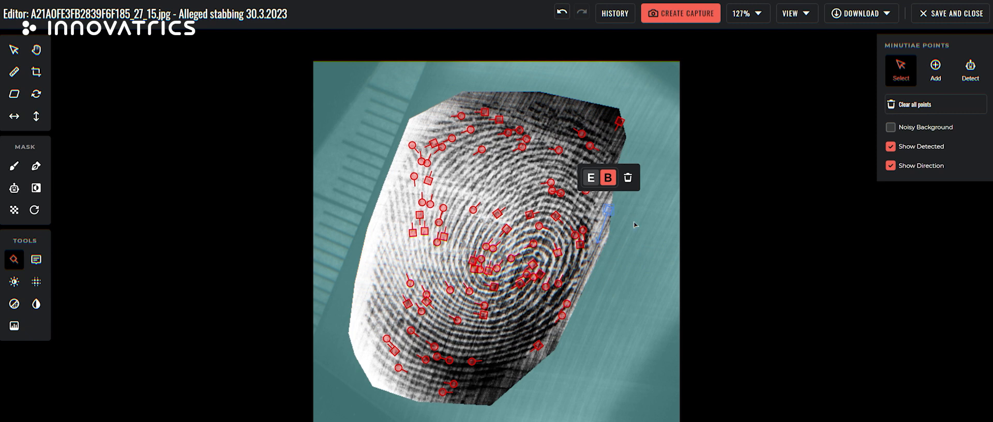
mouse_move(614, 221)
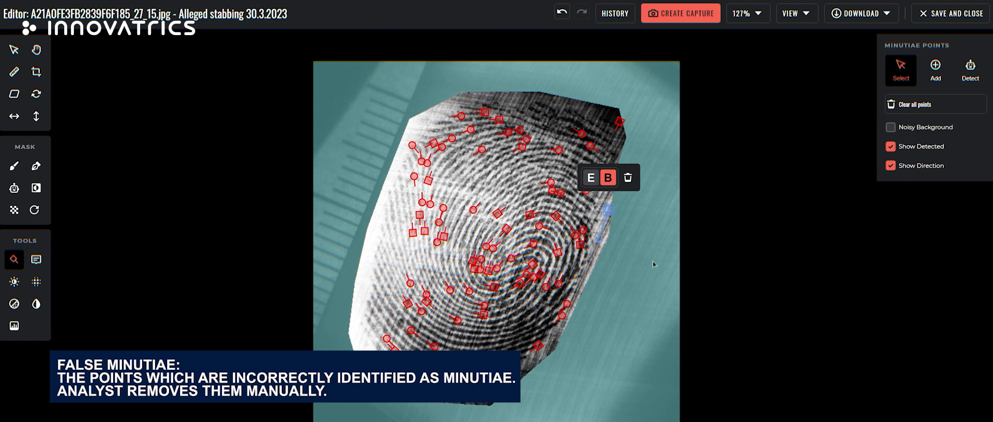
mouse_move(558, 337)
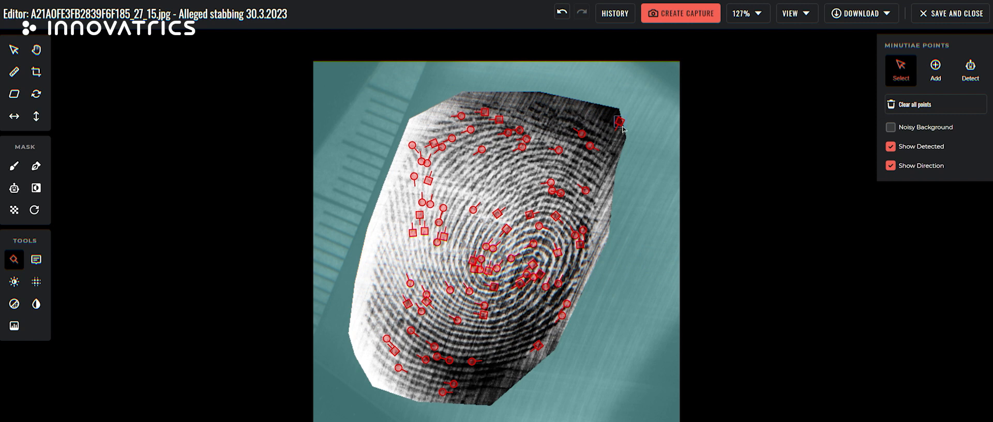
click(956, 13)
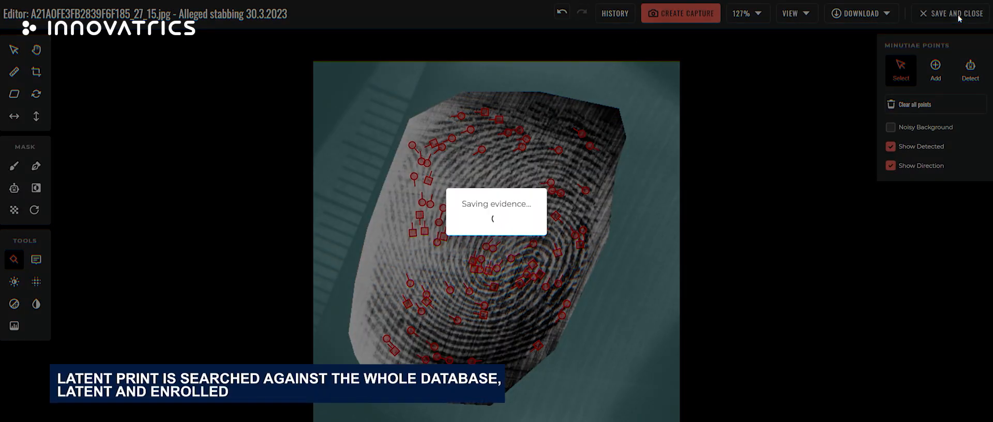
Return to the identification view for the saved latent print
click(952, 13)
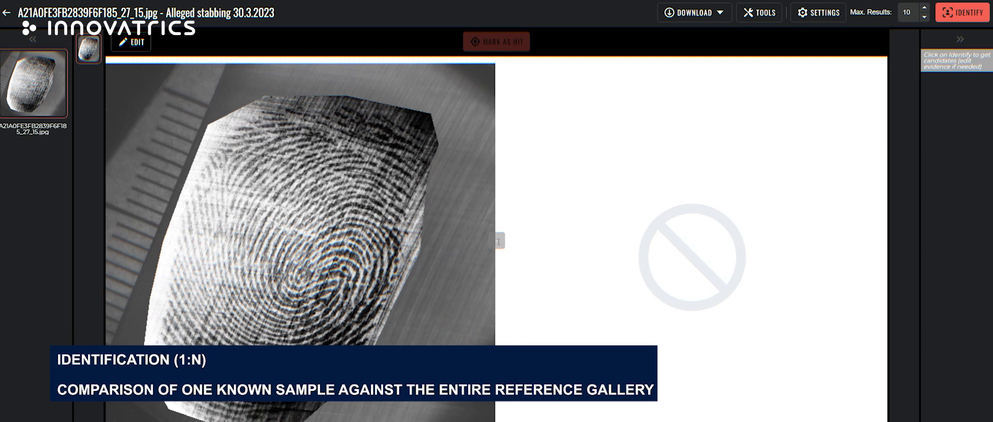
click(961, 13)
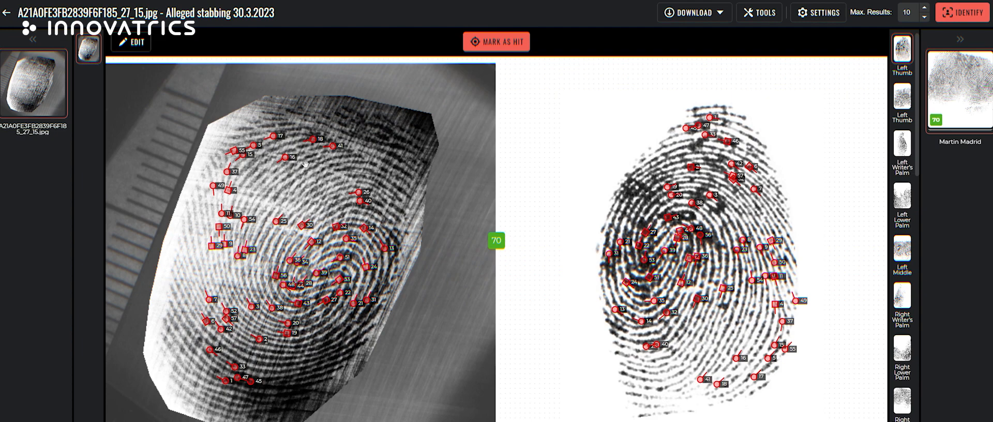
mouse_move(814, 153)
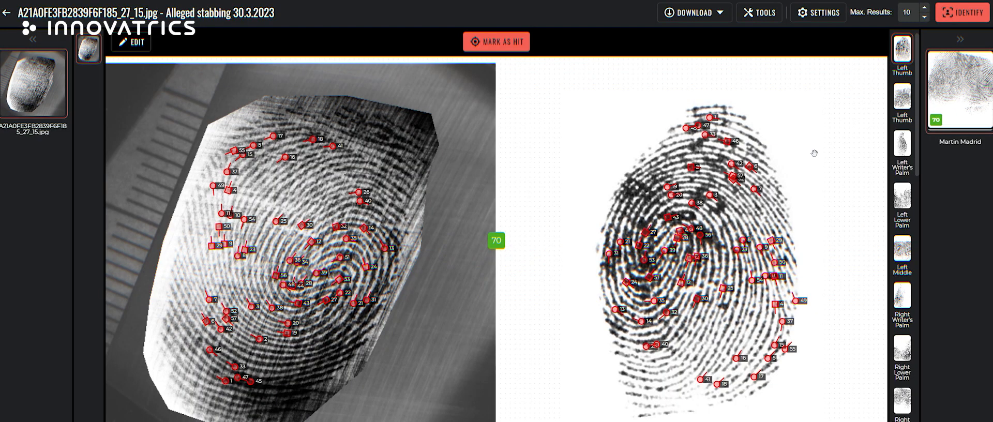
mouse_move(517, 205)
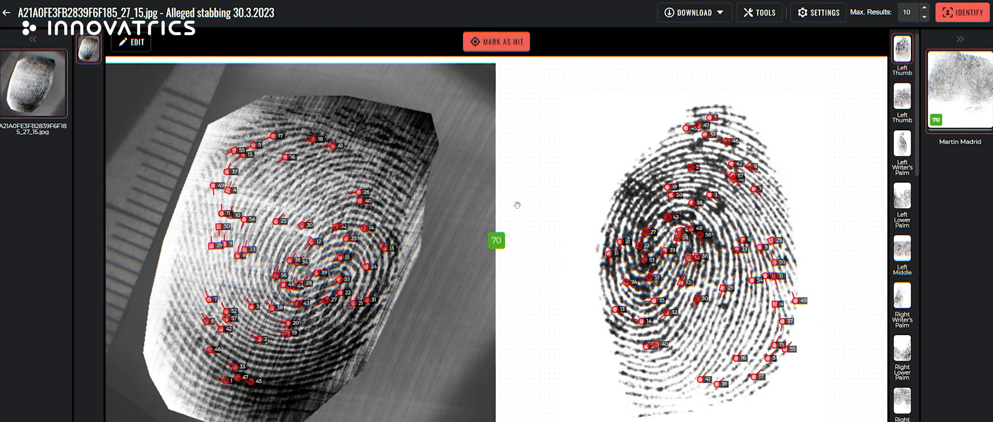
mouse_move(532, 191)
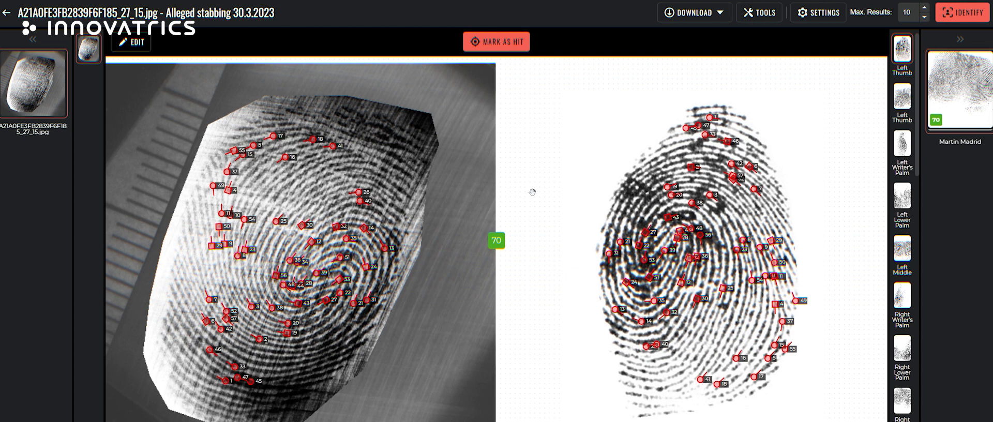
mouse_move(377, 187)
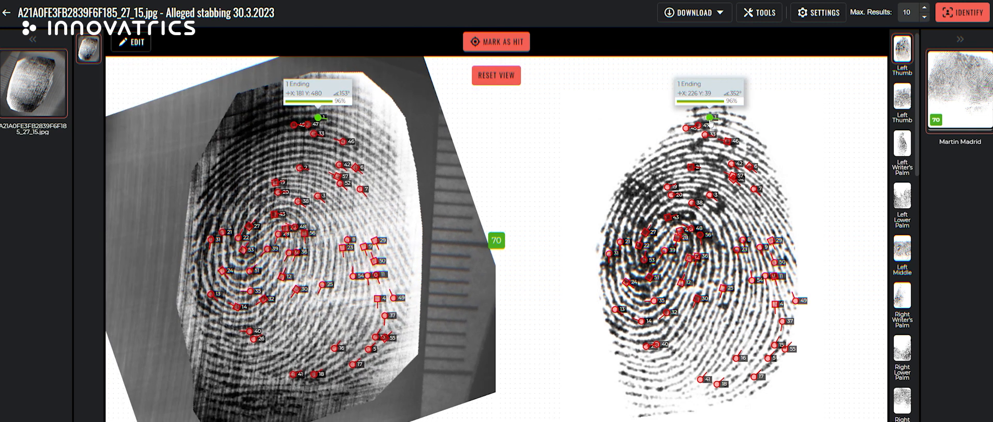
mouse_move(557, 151)
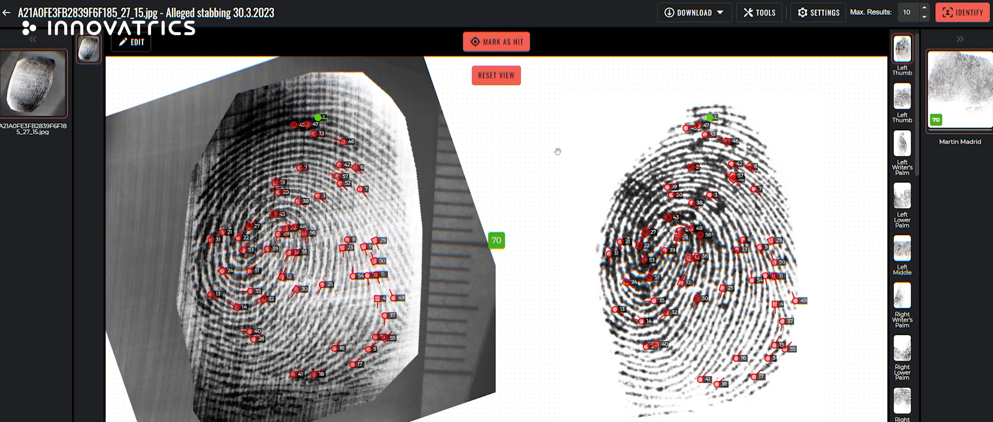
mouse_move(562, 156)
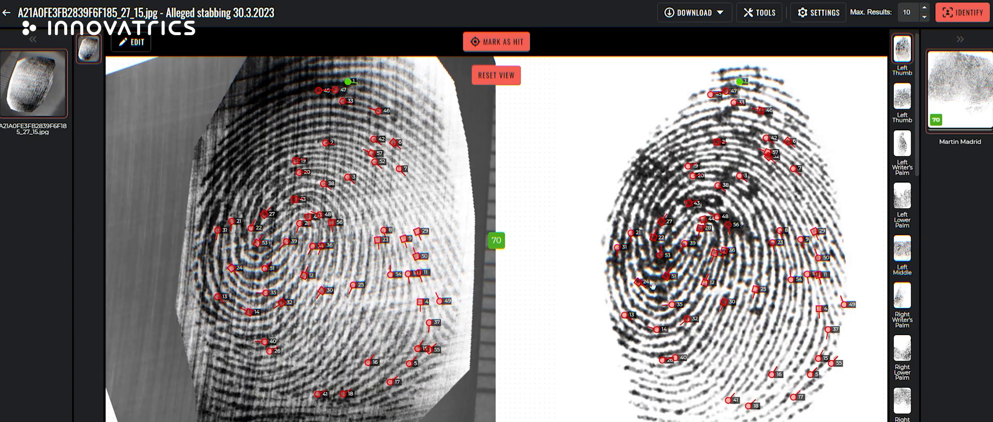
click(496, 41)
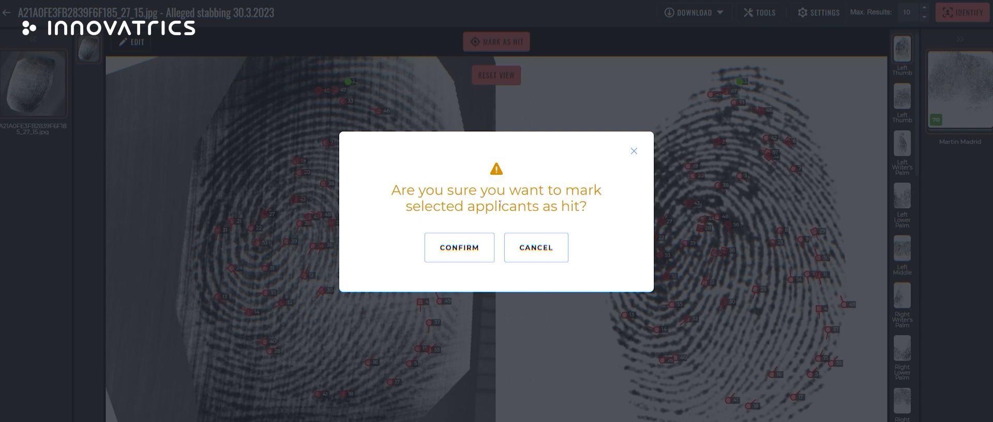
click(458, 247)
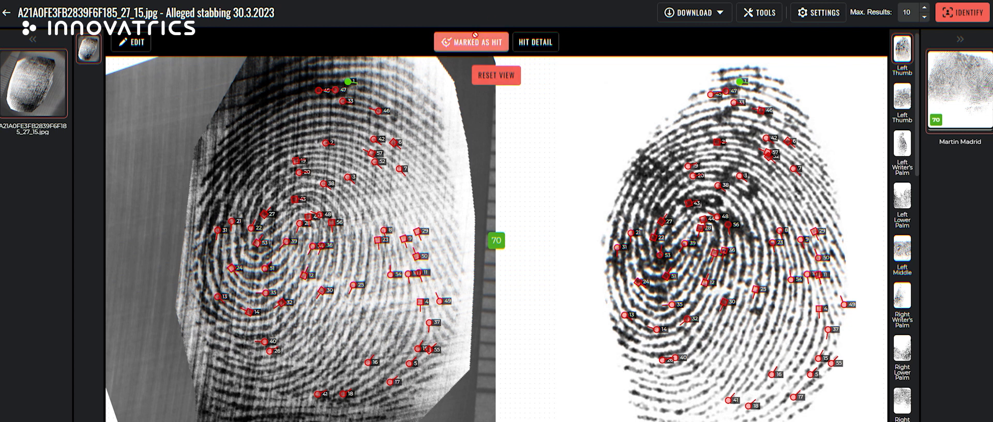
click(471, 42)
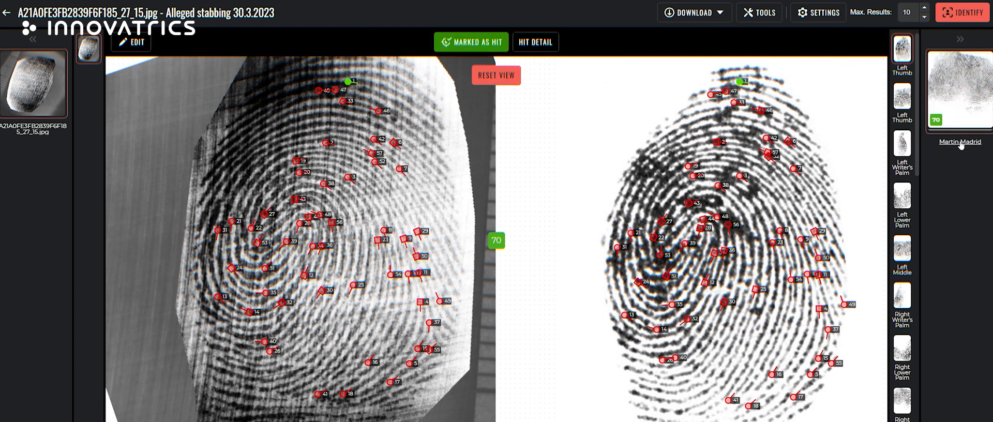